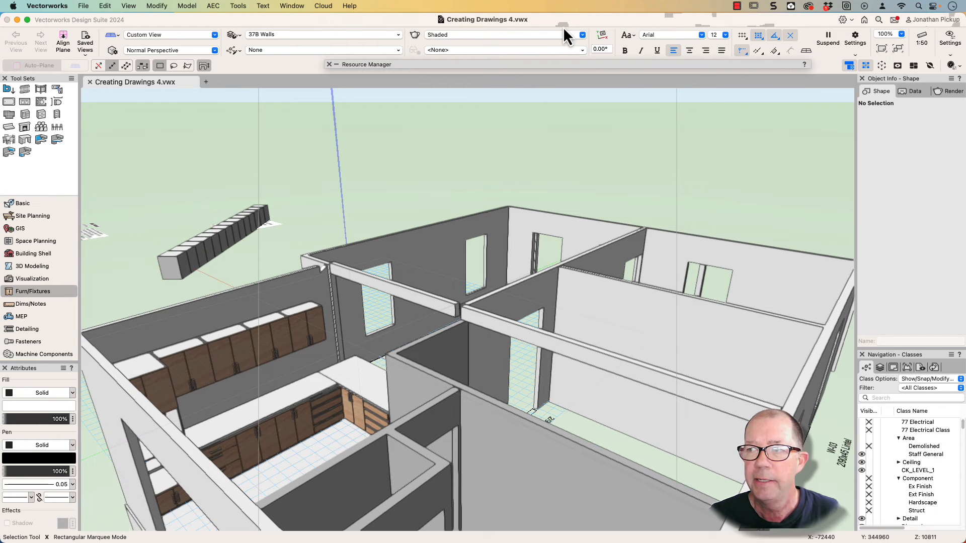
- Open View Bar Settings from the settings button at the View Bar's right end
left_click(950, 36)
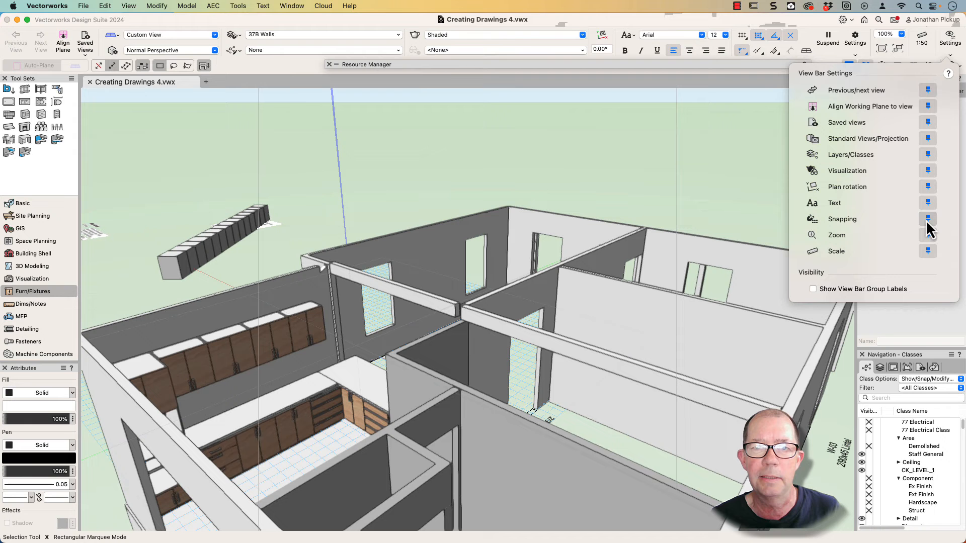
left_click(927, 219)
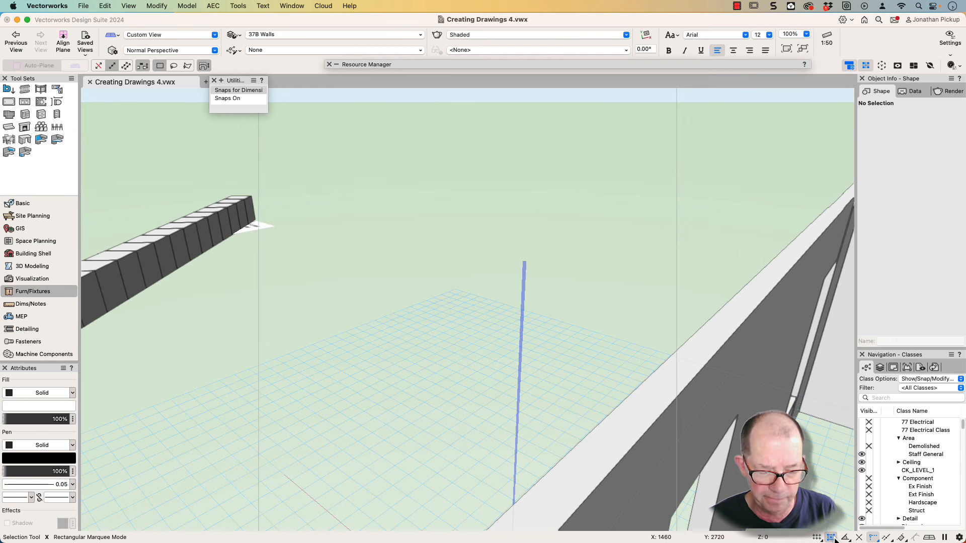
mouse_move(831, 537)
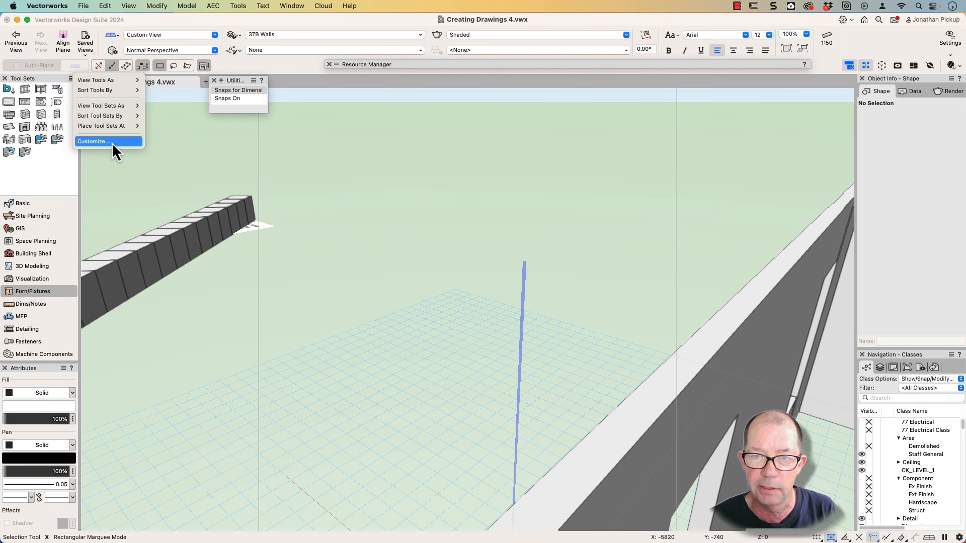
left_click(92, 142)
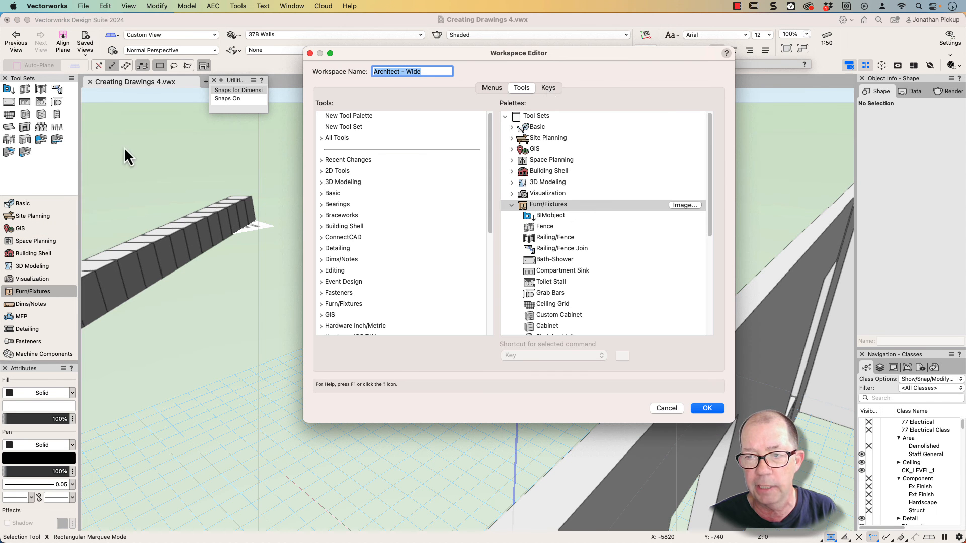
left_click(548, 88)
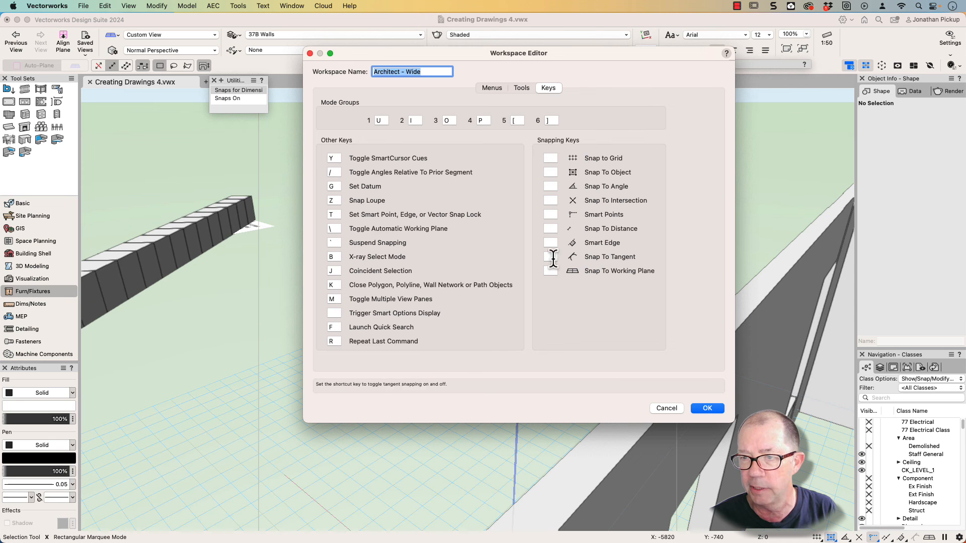
mouse_move(553, 158)
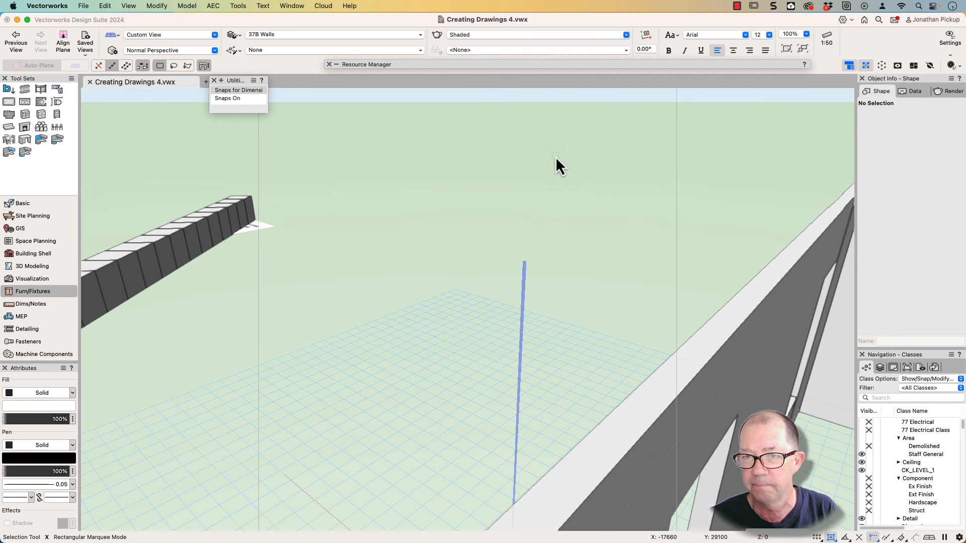
mouse_move(229, 97)
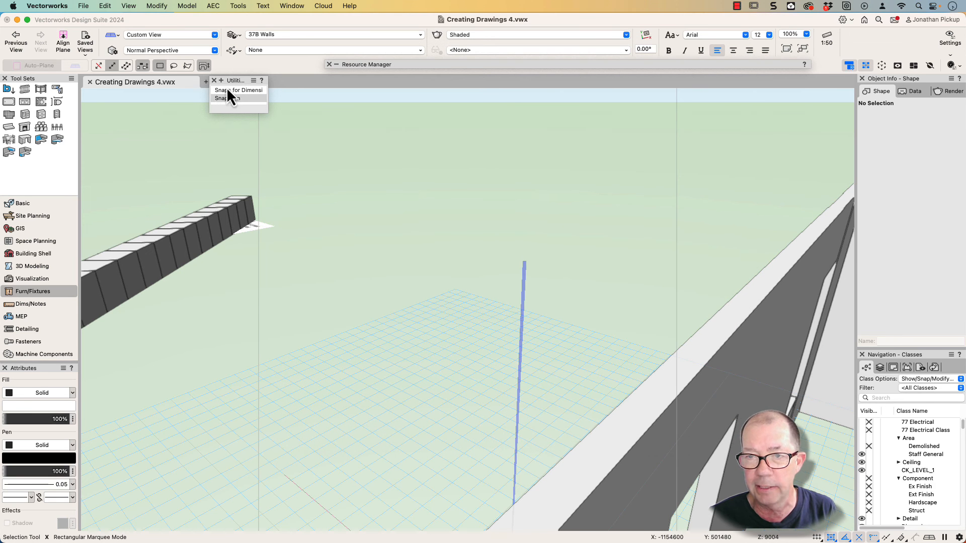